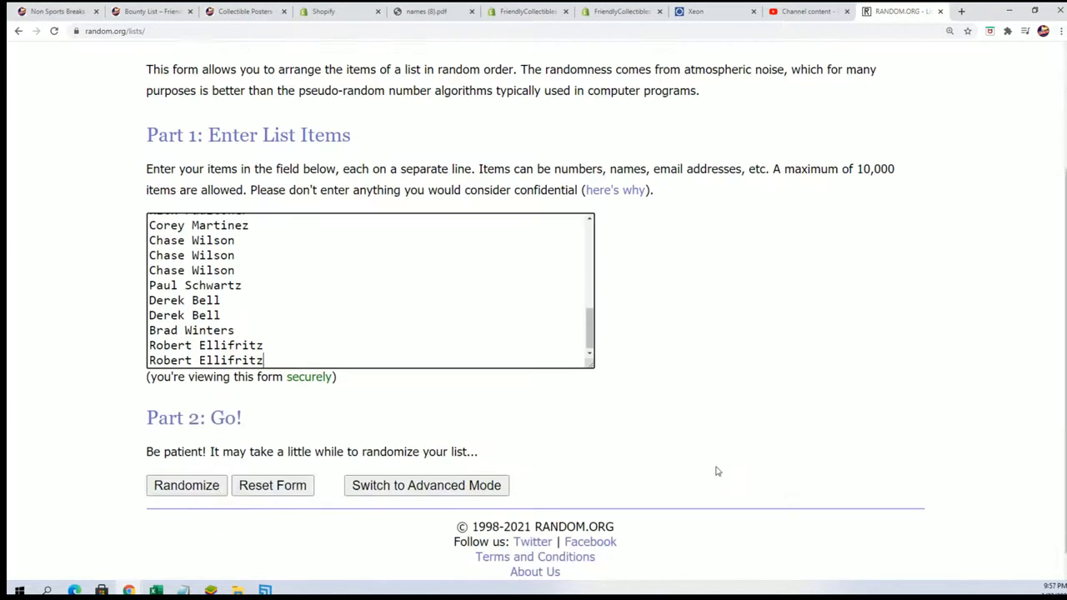
Randomize the 32 buyer names, then reshuffle them repeatedly with Again!
left_click(186, 486)
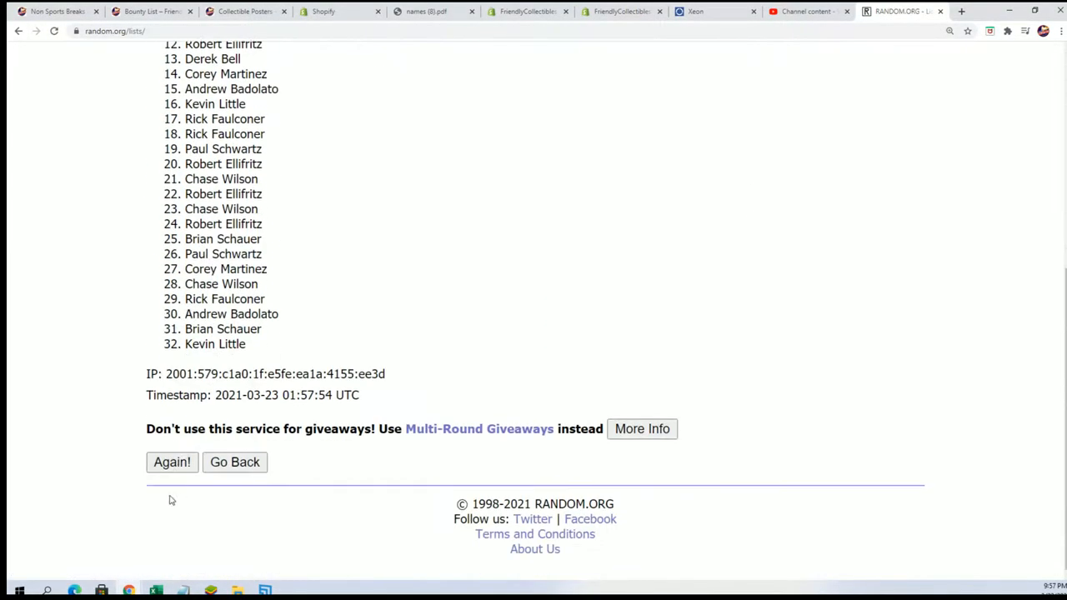
left_click(172, 462)
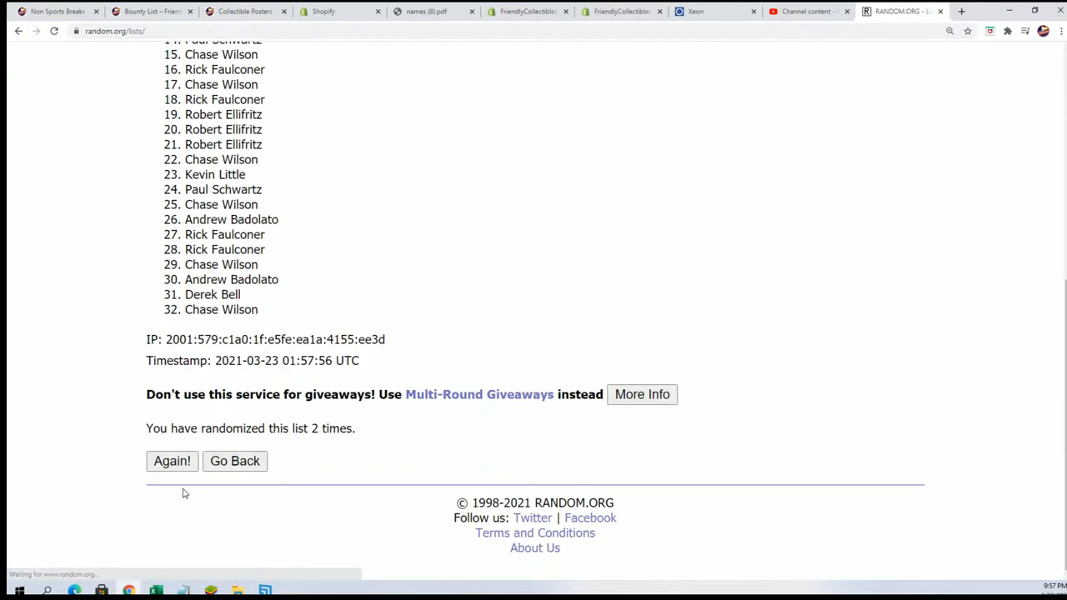
left_click(172, 461)
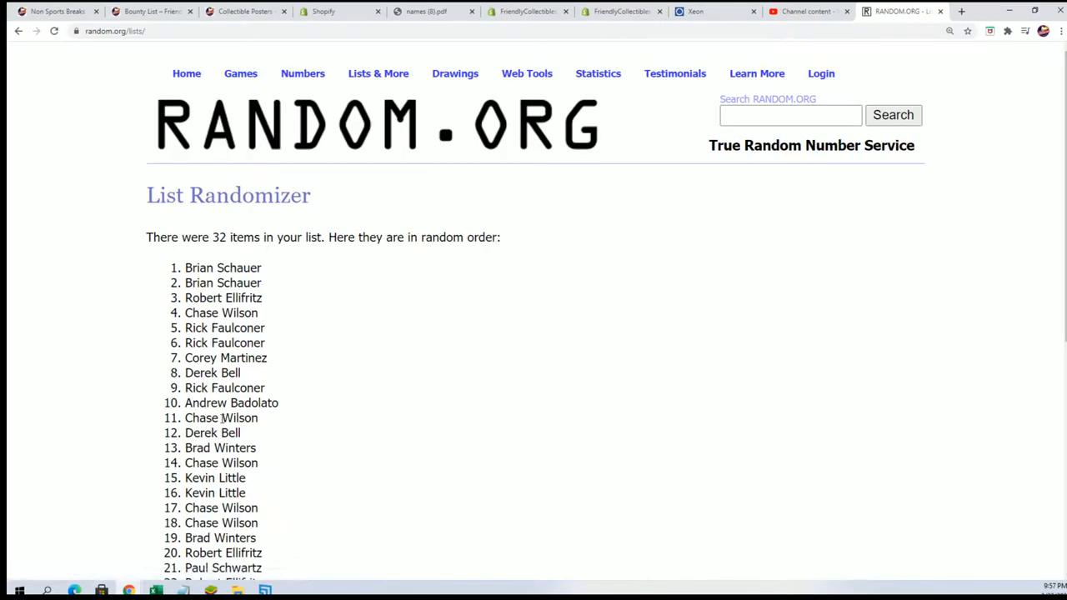
scroll("down", 3)
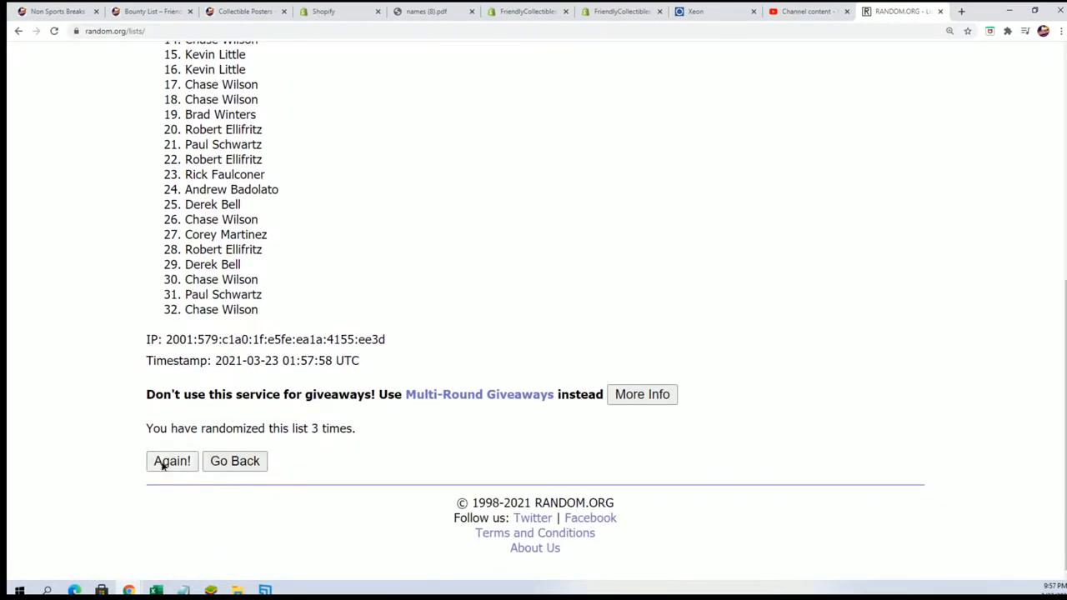
left_click(172, 461)
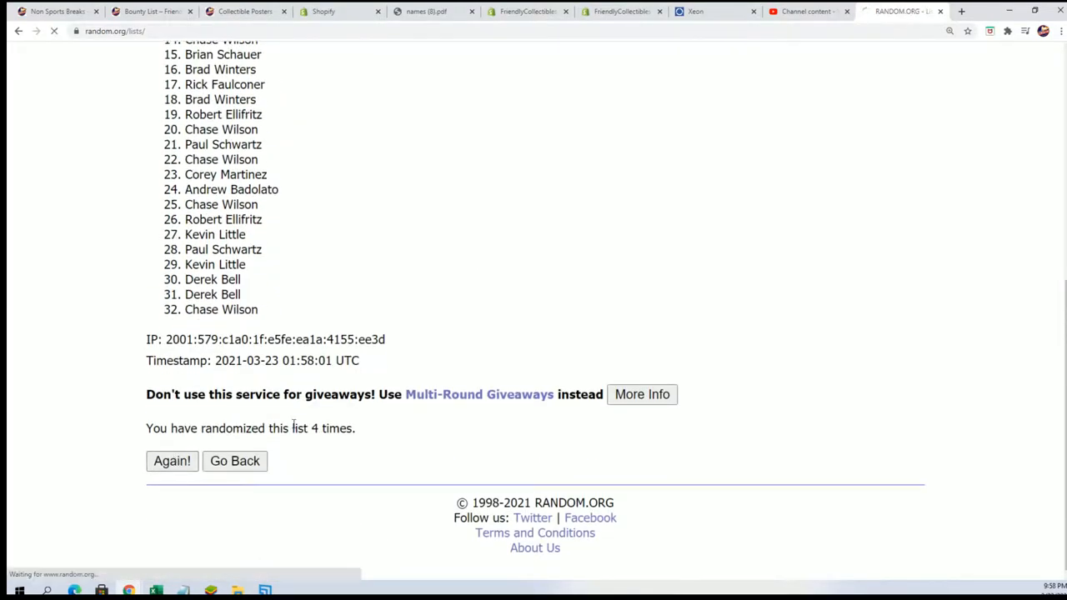
left_click(171, 461)
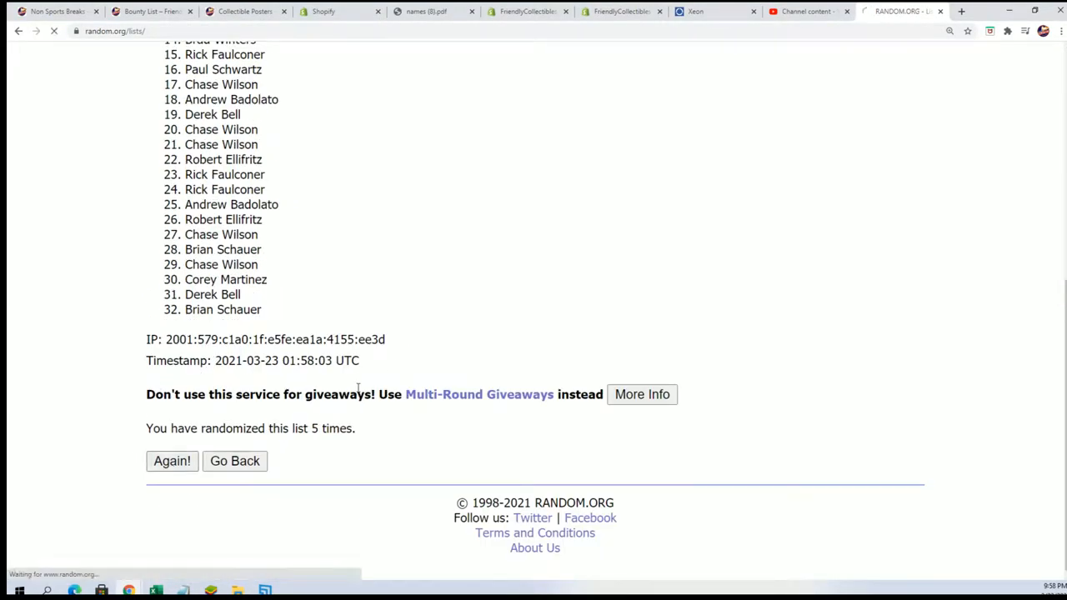
left_click(172, 461)
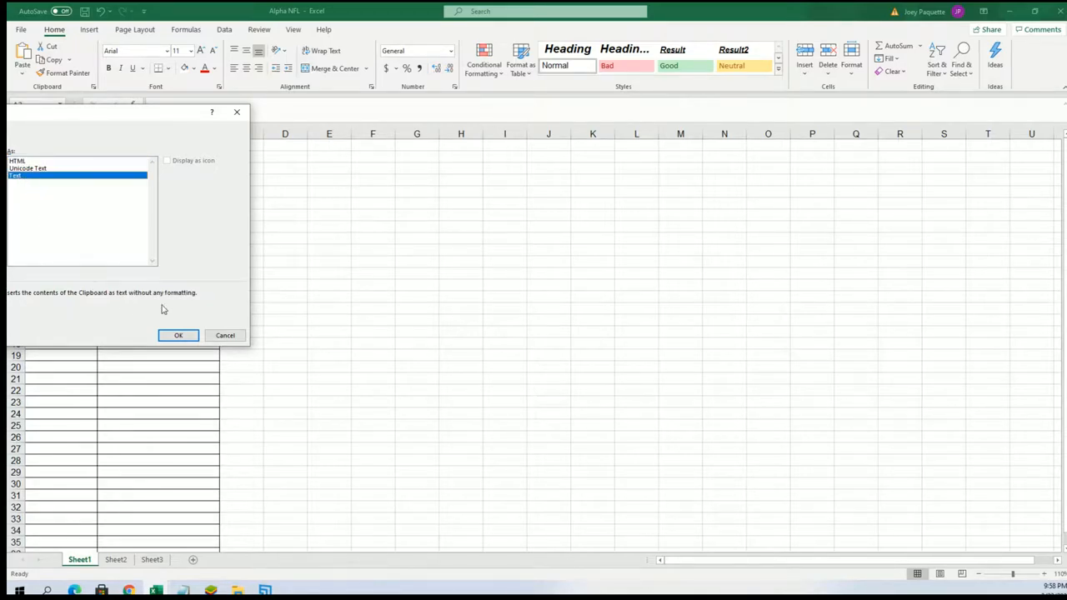
Paste the shuffled buyer names into the Alpha NFL sheet as Text via Paste Special.
left_click(178, 335)
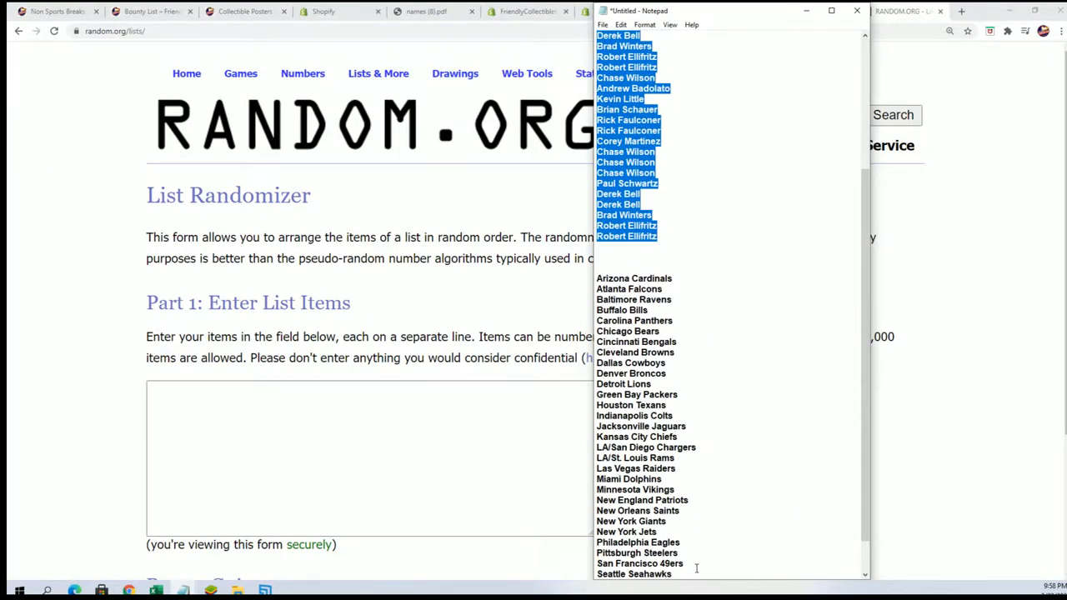
Scroll the Notepad note past the buyer names to the NFL team list.
scroll("down", 3)
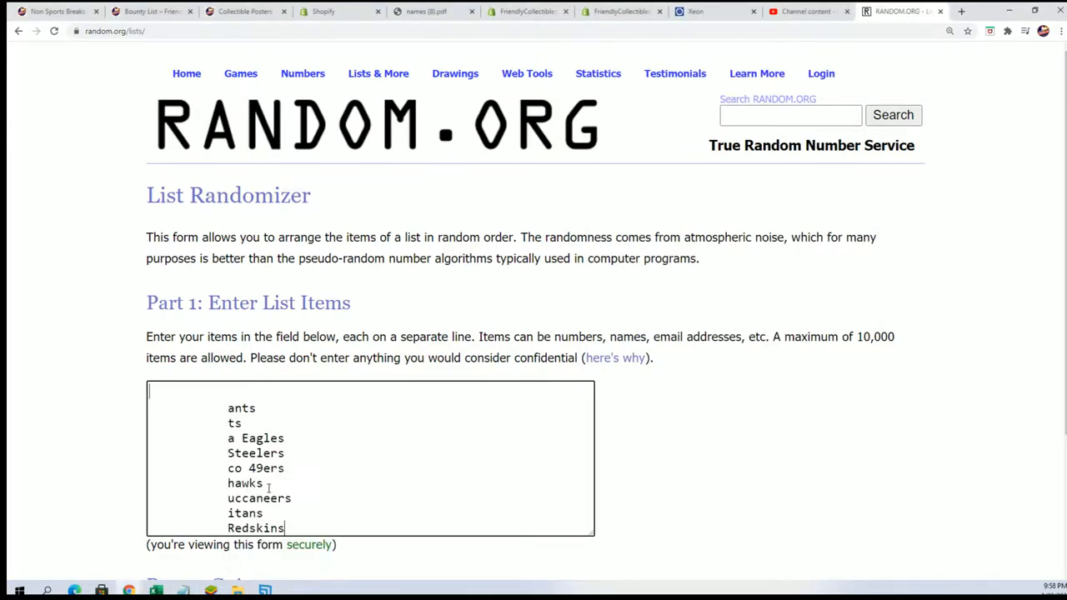
Randomize the pasted NFL team list once and return to the entry form.
scroll("down", 3)
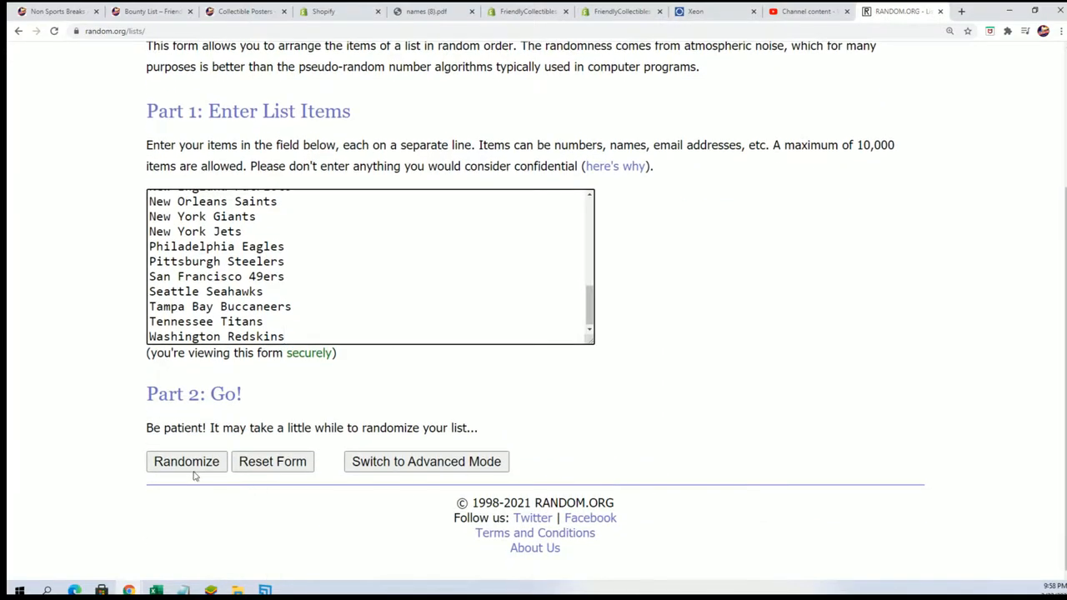
left_click(186, 461)
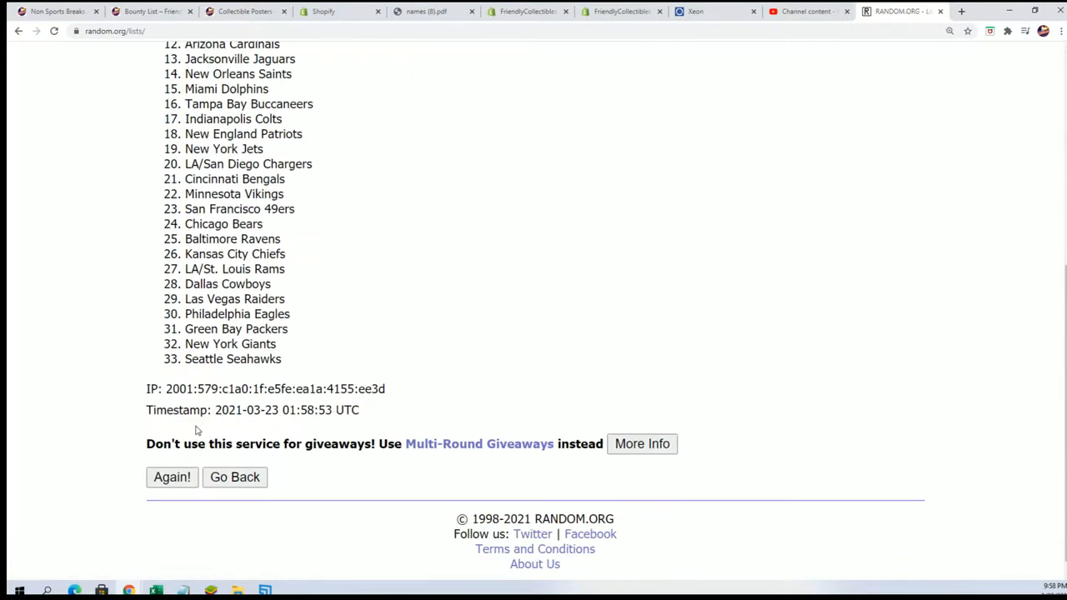
left_click(172, 477)
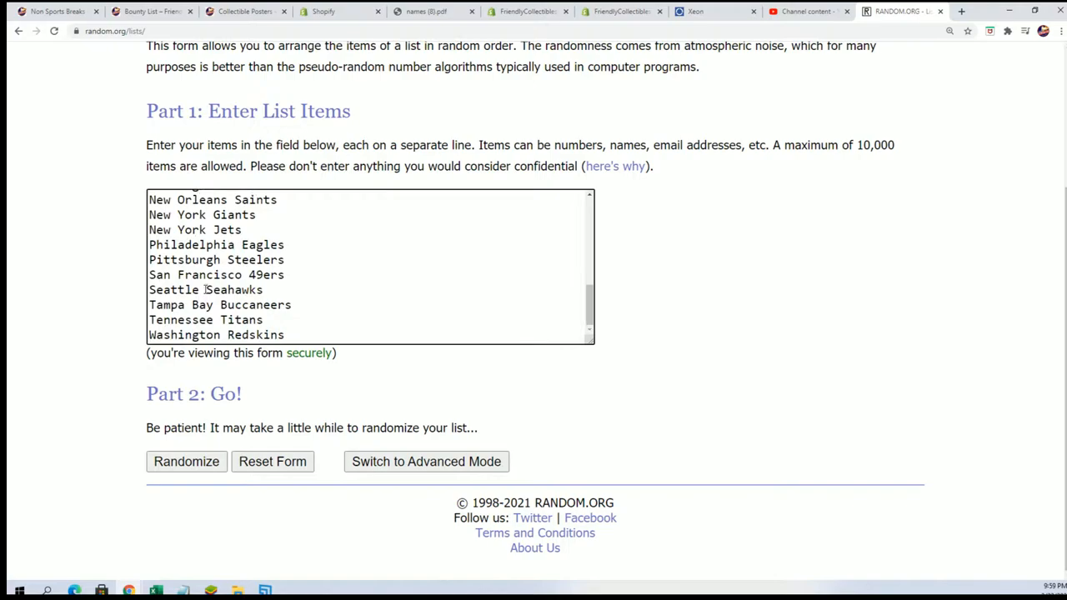
Reshuffle the 32 NFL teams repeatedly until New York Jets leads the order.
left_click(186, 461)
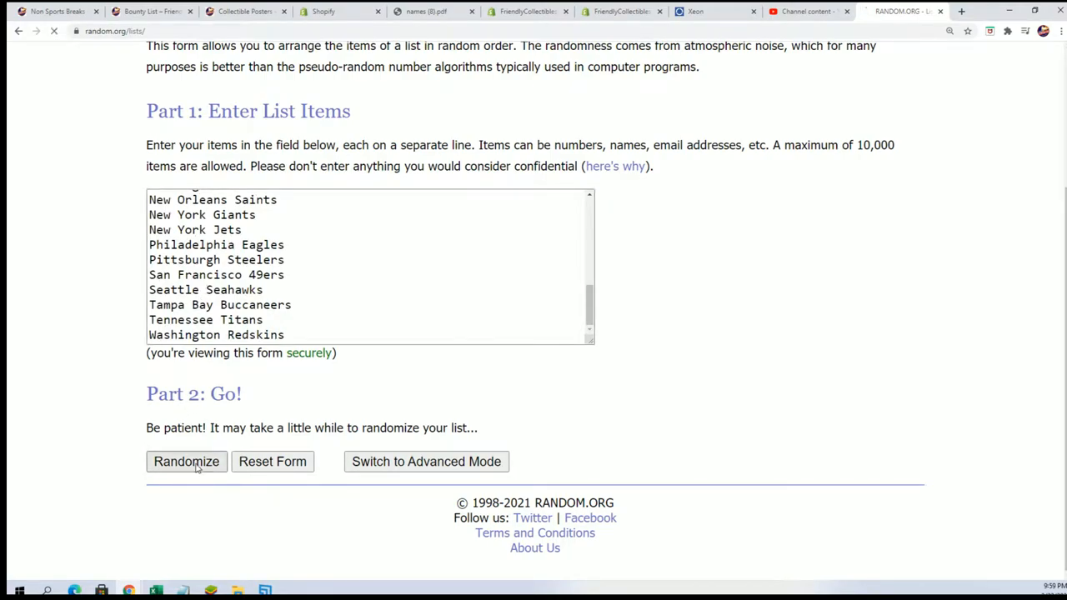
left_click(185, 462)
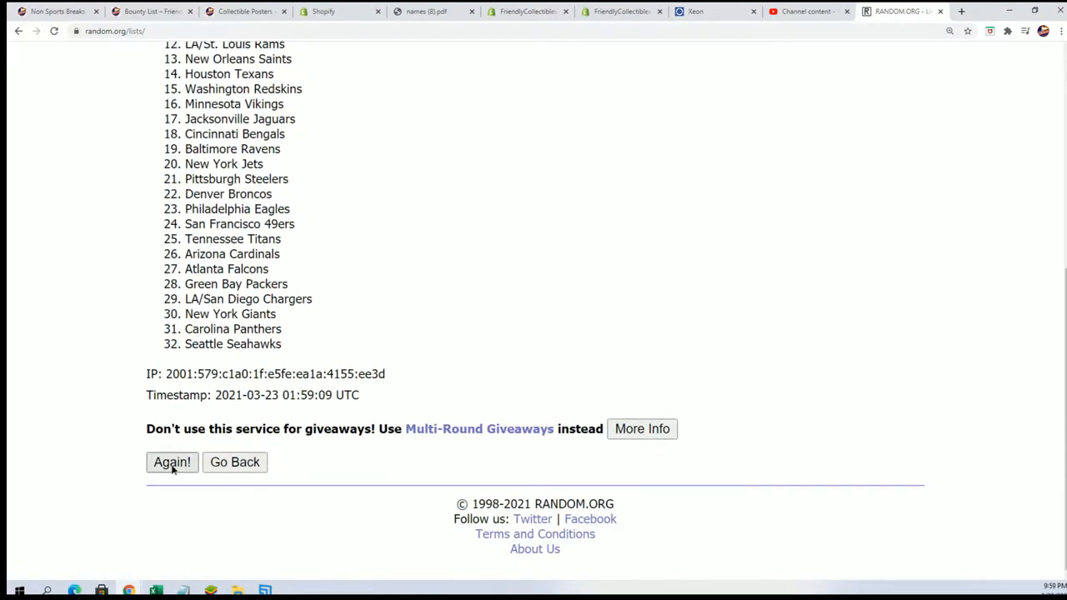
left_click(171, 462)
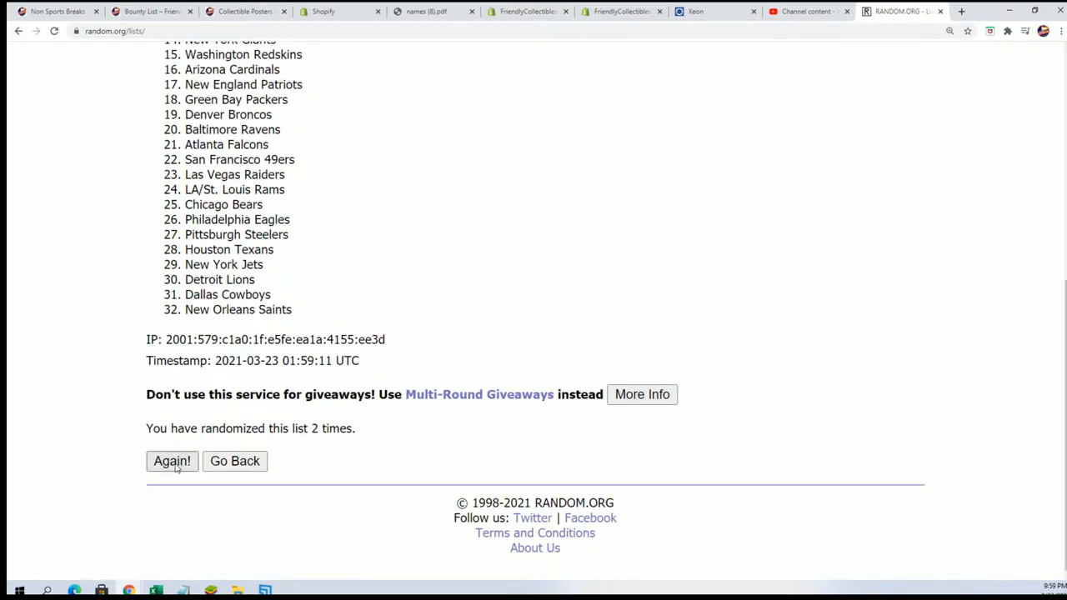
left_click(172, 461)
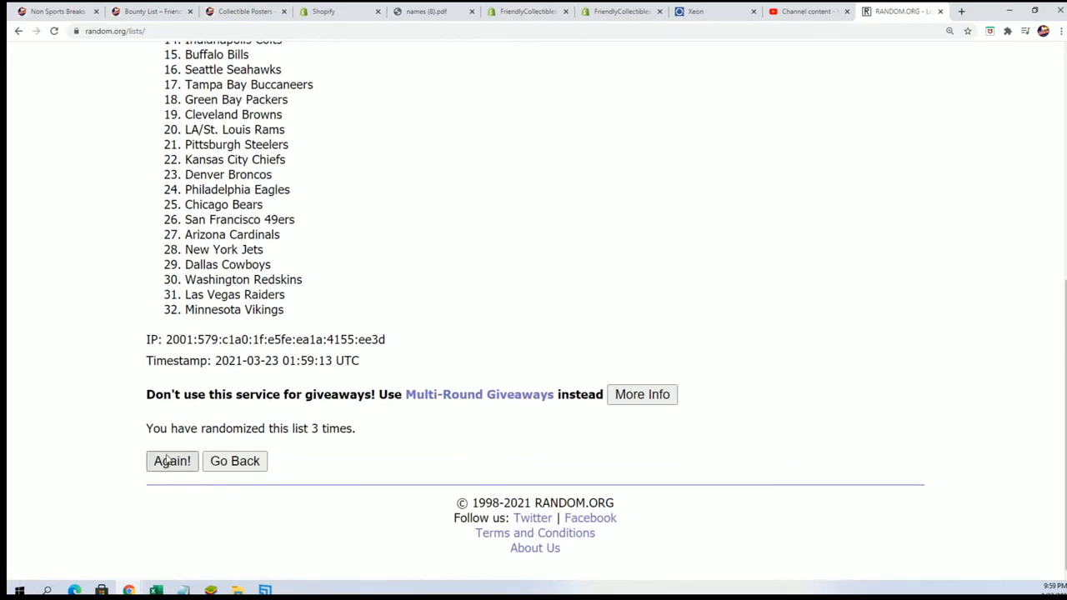
left_click(171, 461)
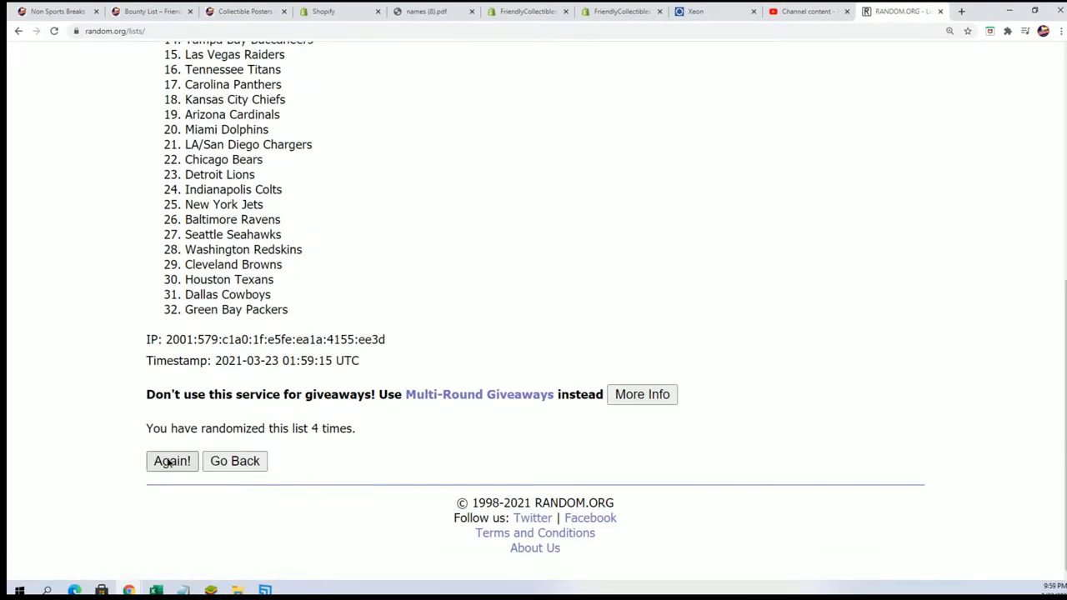
left_click(172, 461)
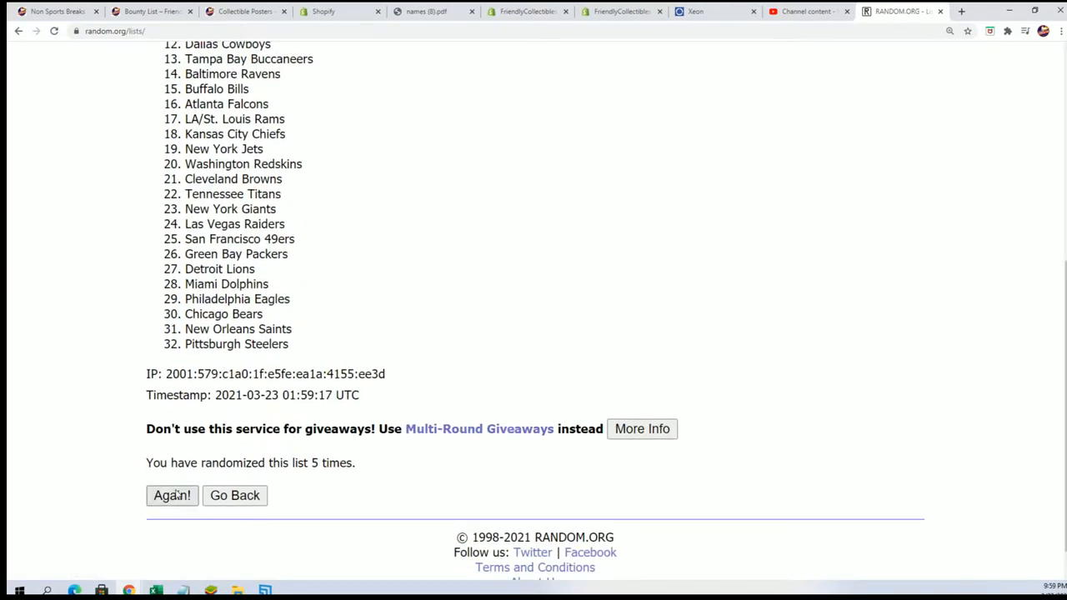
left_click(172, 496)
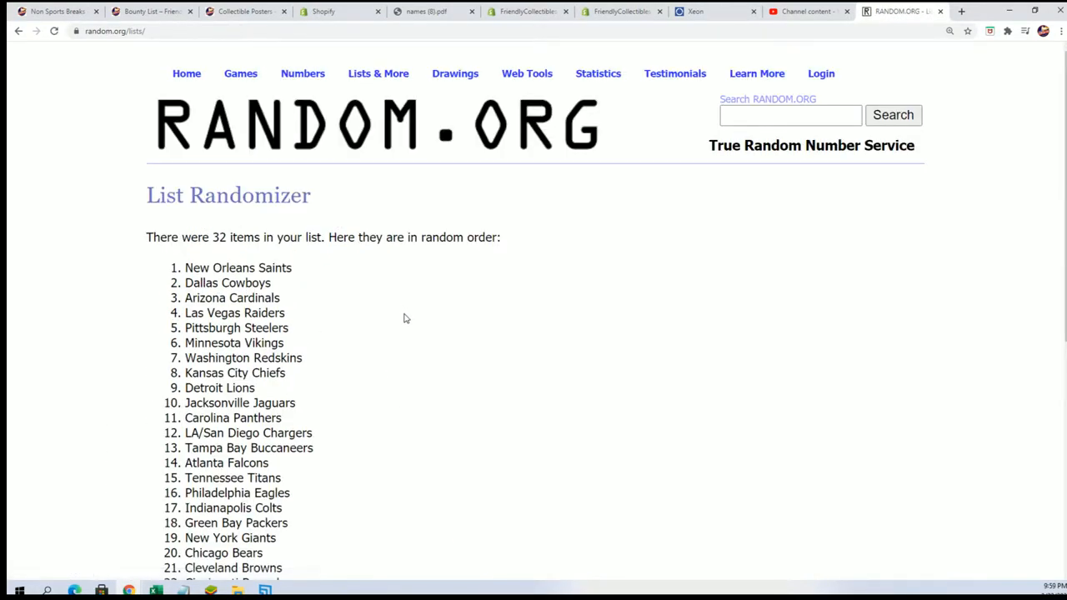
scroll("down", 3)
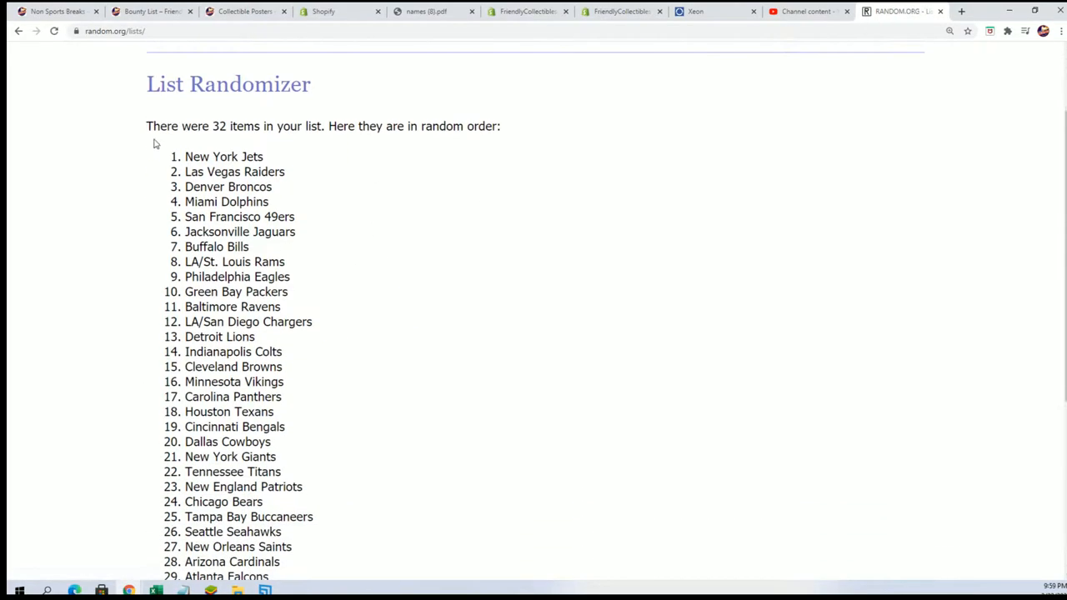
Paste the shuffled teams into B2 as plain Text, New York Jets through Pittsburgh Steelers.
right_click(234, 369)
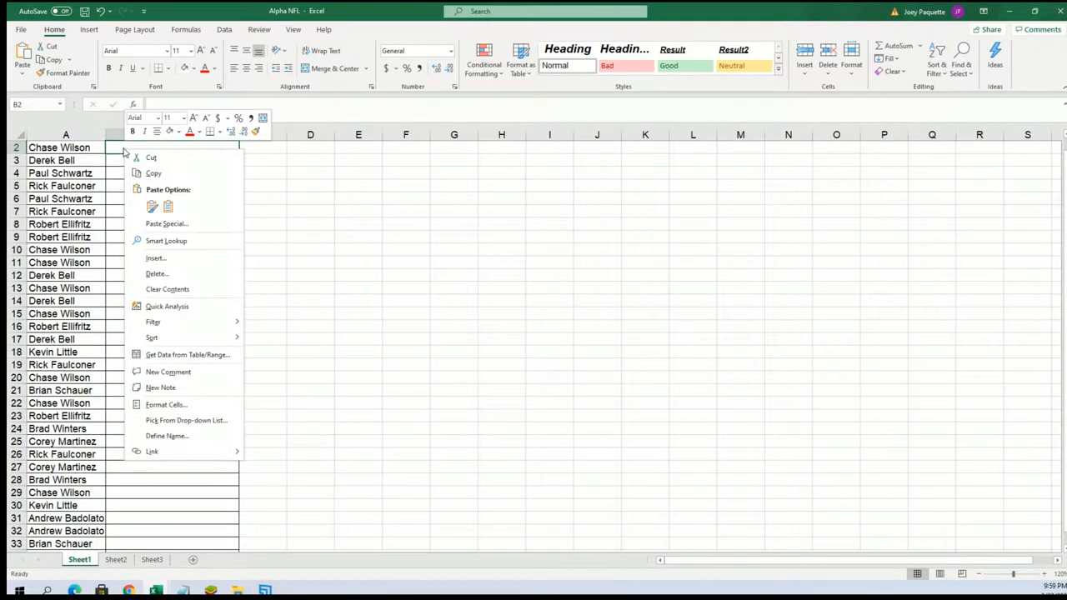
left_click(167, 223)
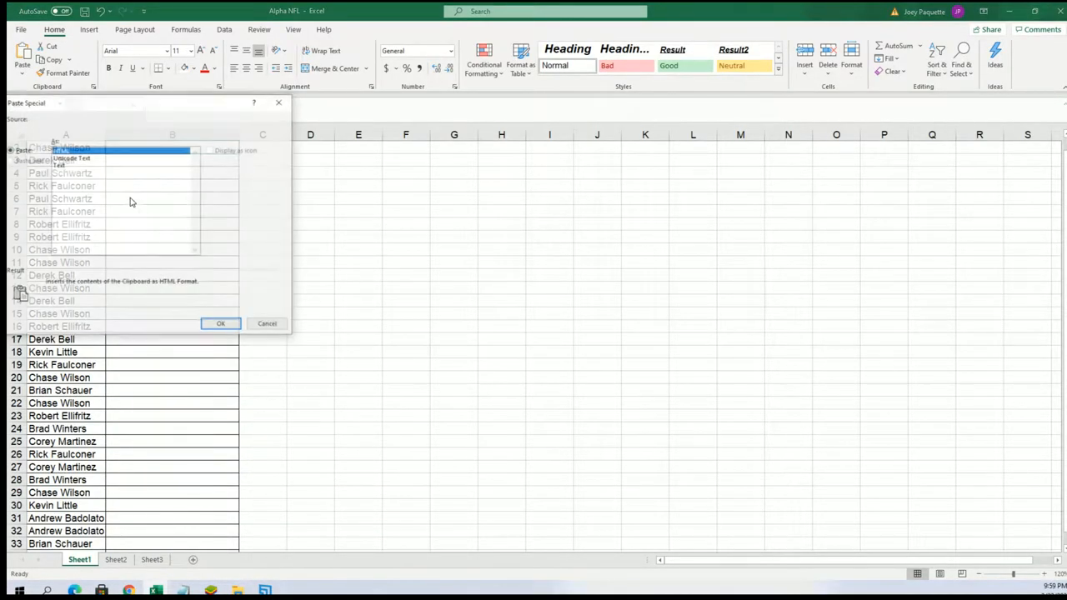
left_click(58, 164)
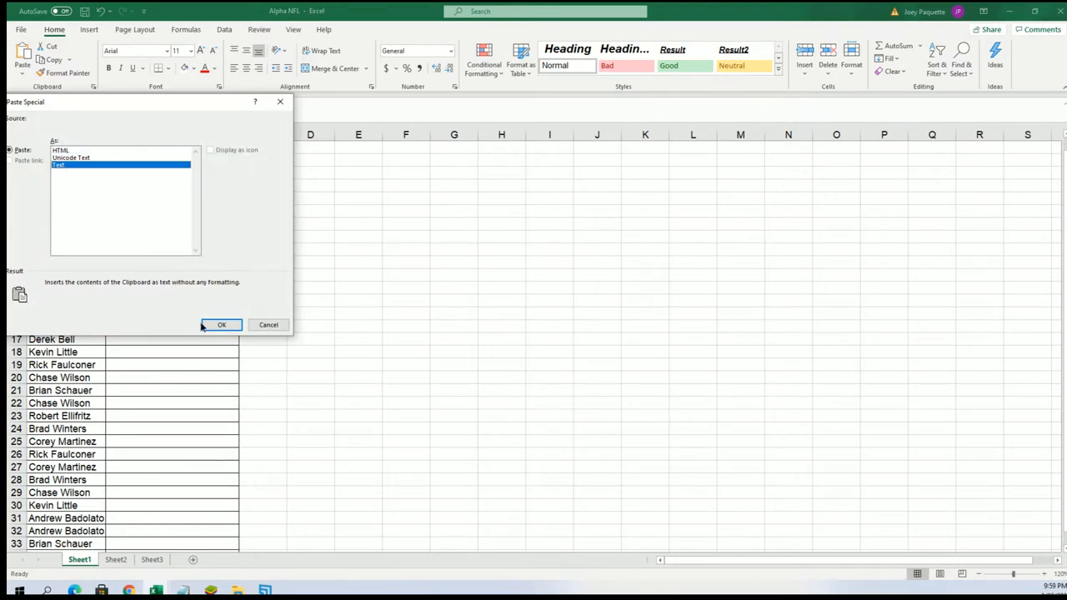
left_click(221, 325)
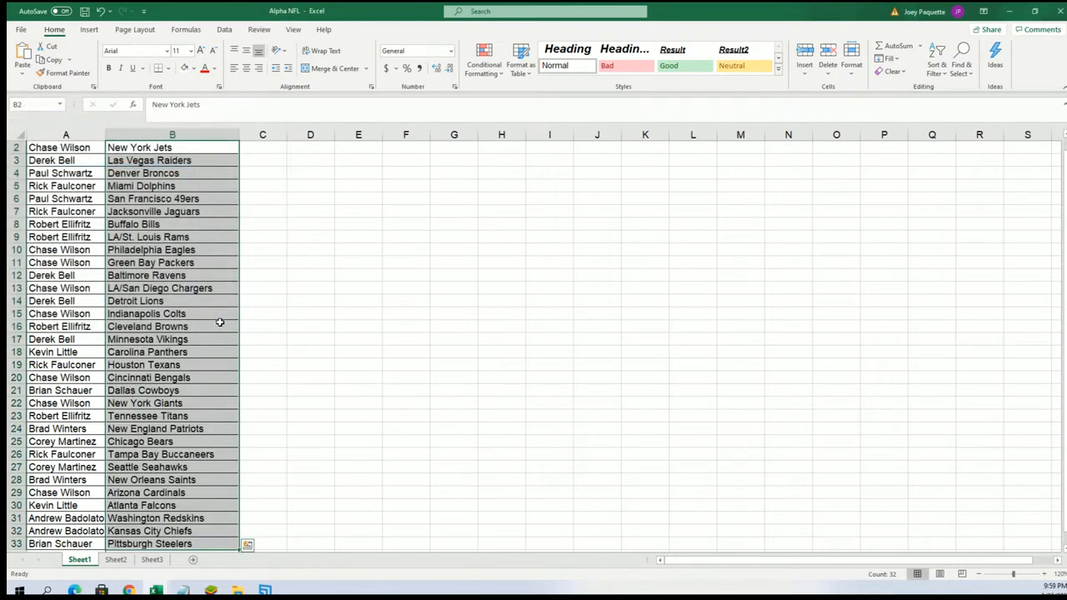
mouse_move(941, 282)
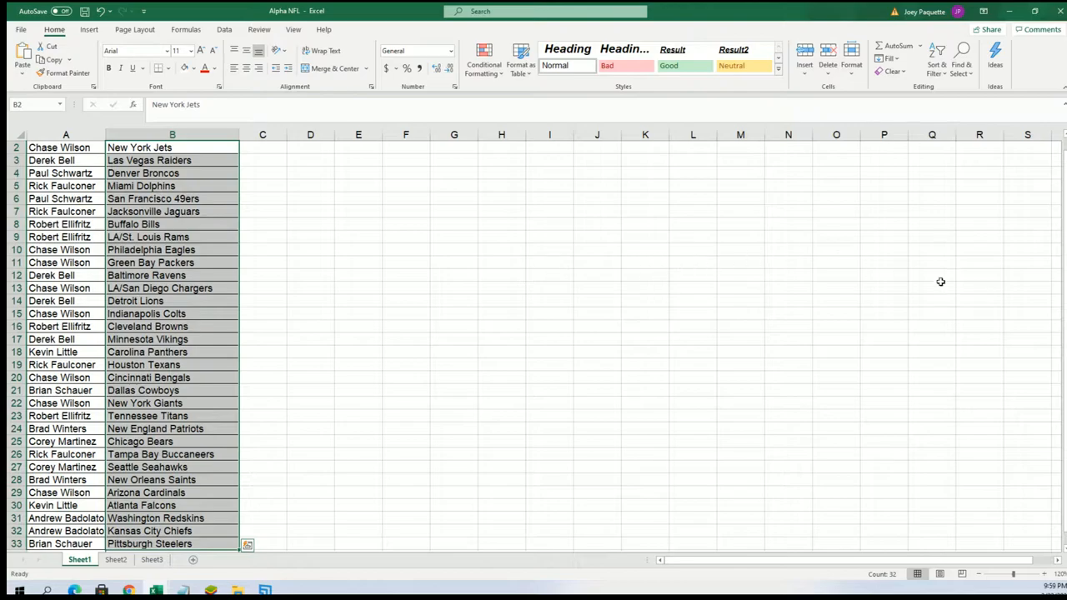
mouse_move(248, 301)
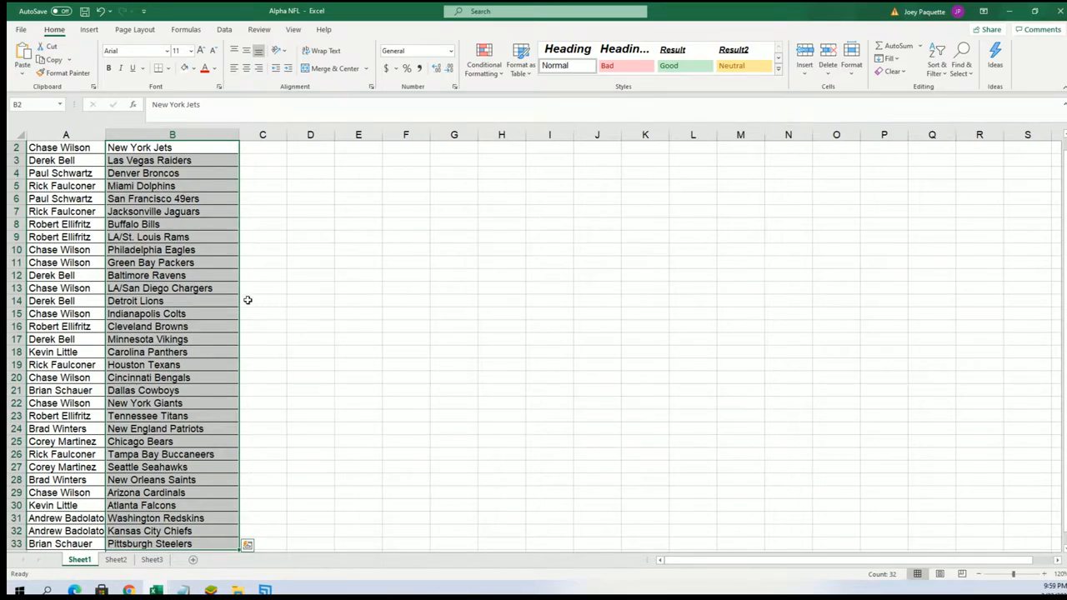
left_click(173, 287)
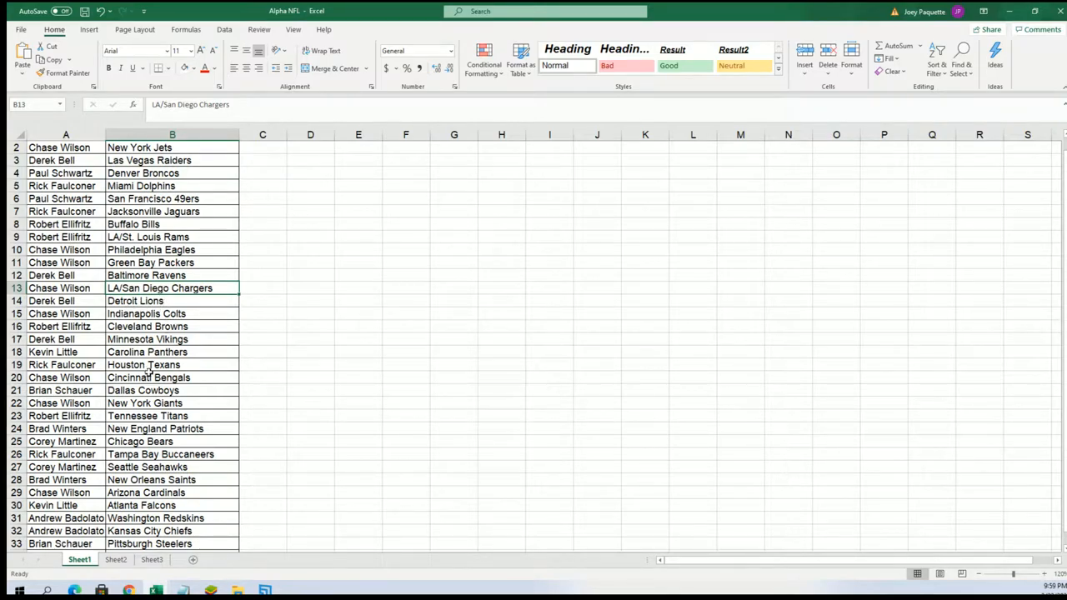
mouse_move(159, 377)
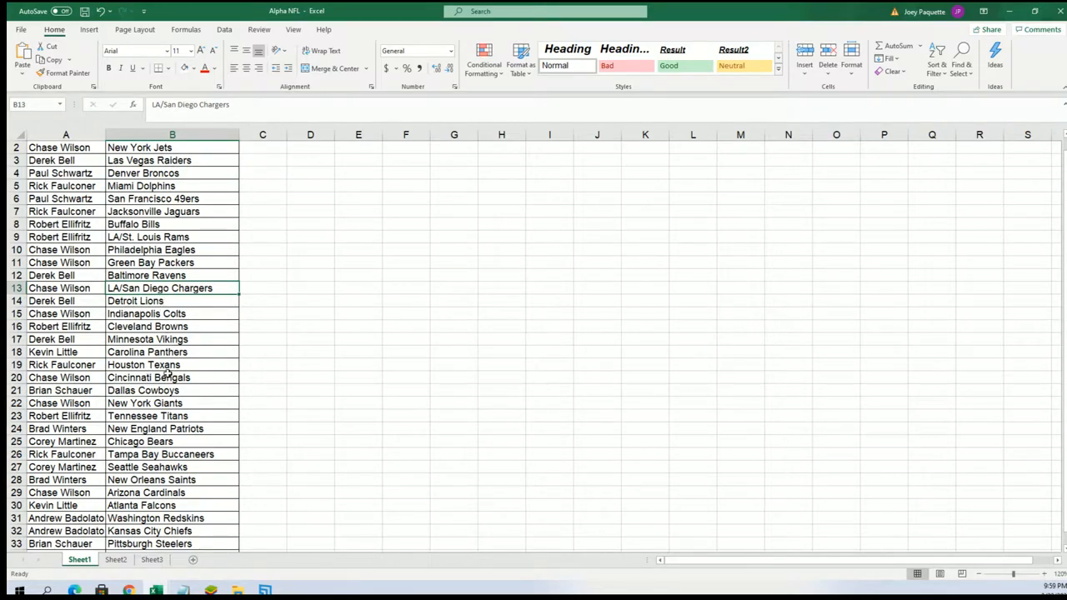
mouse_move(125, 195)
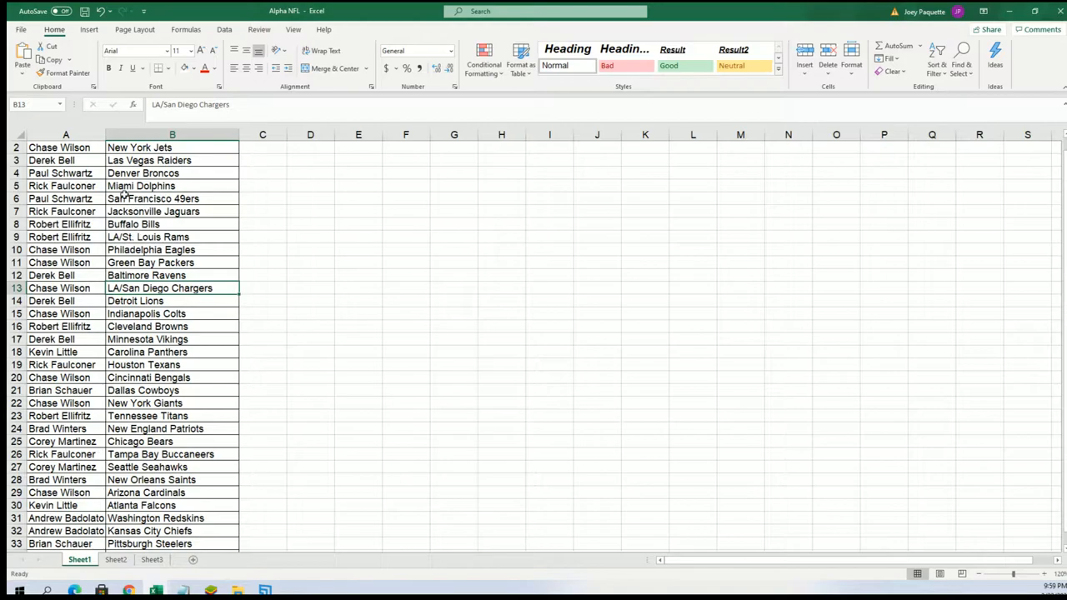
mouse_move(175, 517)
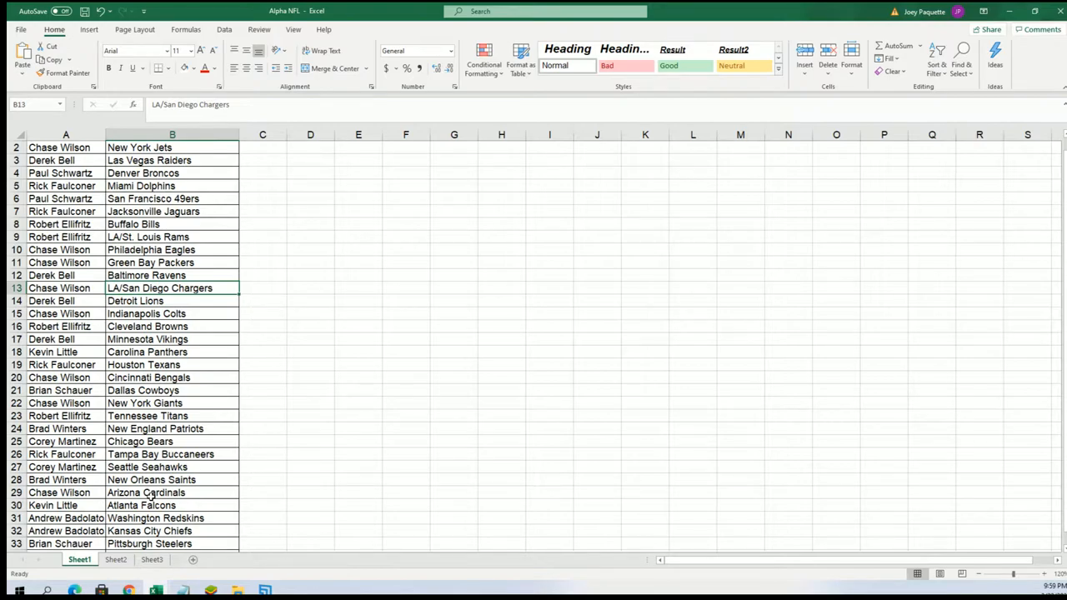
mouse_move(229, 488)
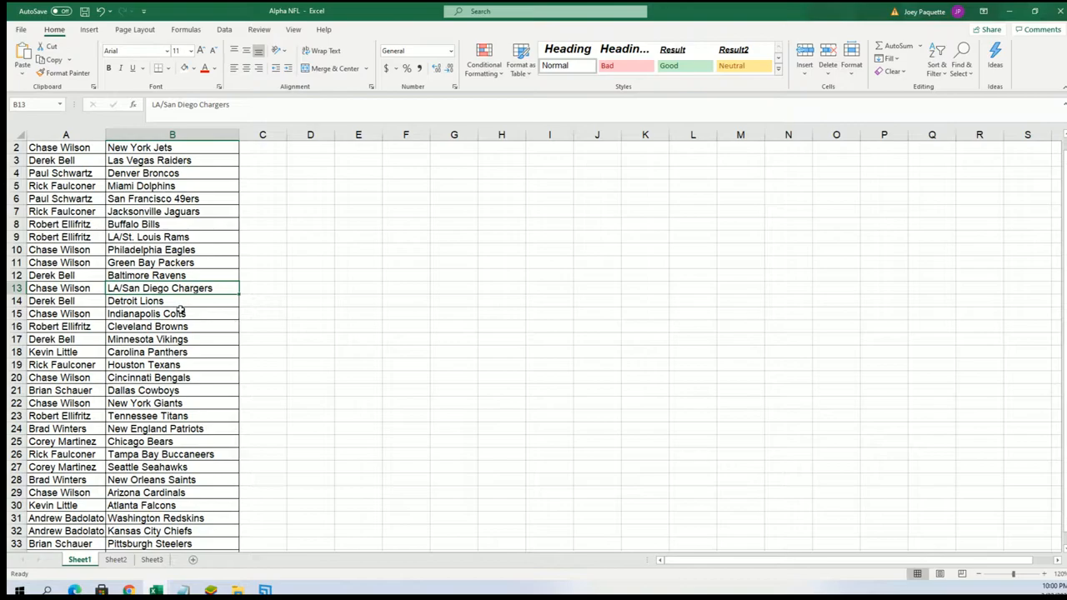
mouse_move(134, 531)
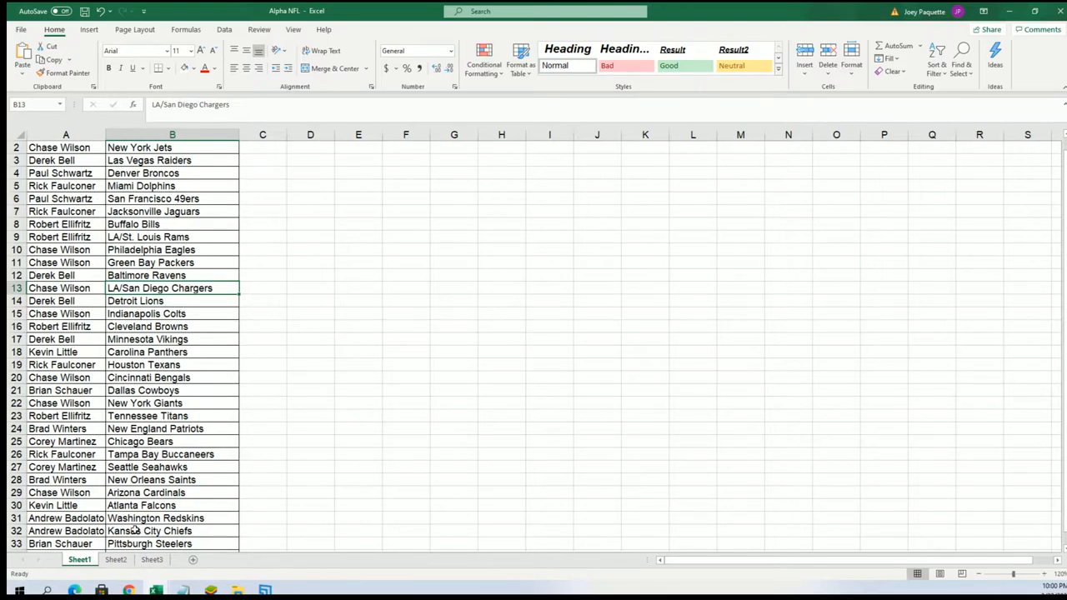
left_click(66, 441)
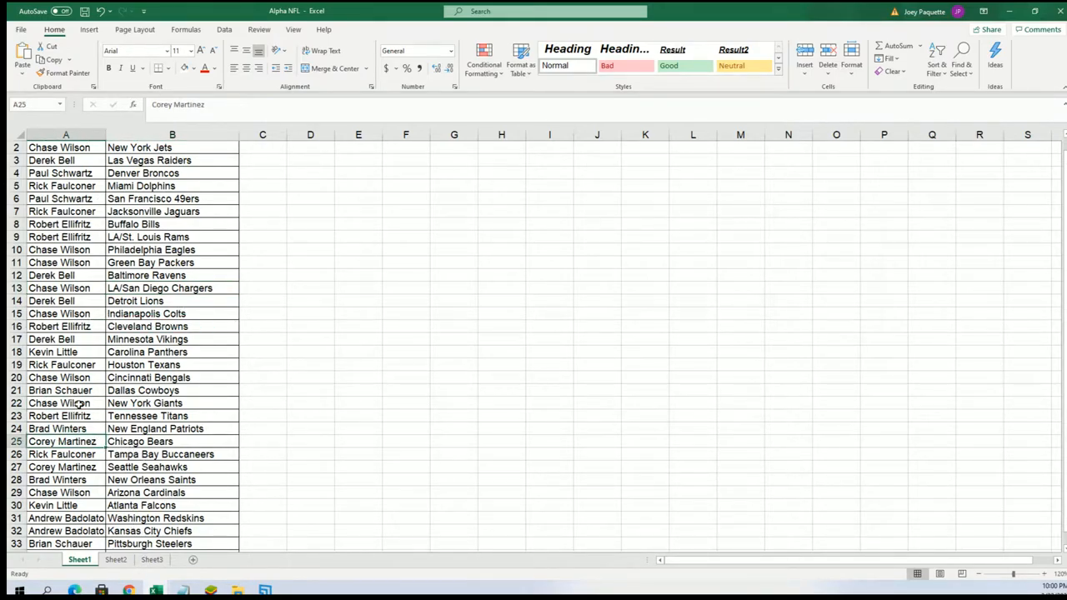
left_click(59, 390)
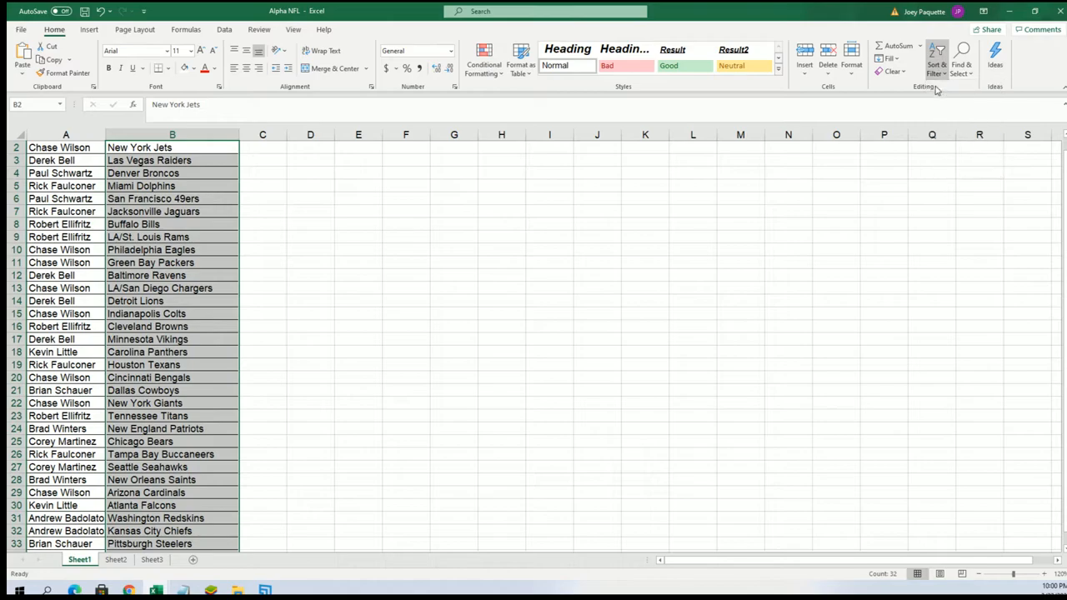
Sort the sheet A to Z by team, expanding the selection to keep buyers paired.
left_click(936, 54)
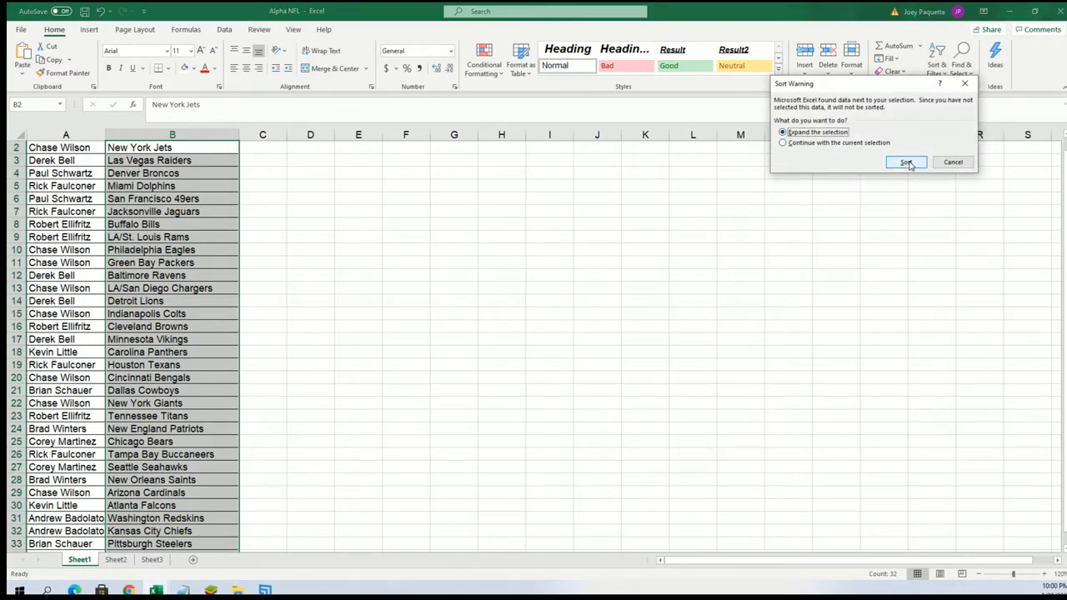
left_click(906, 161)
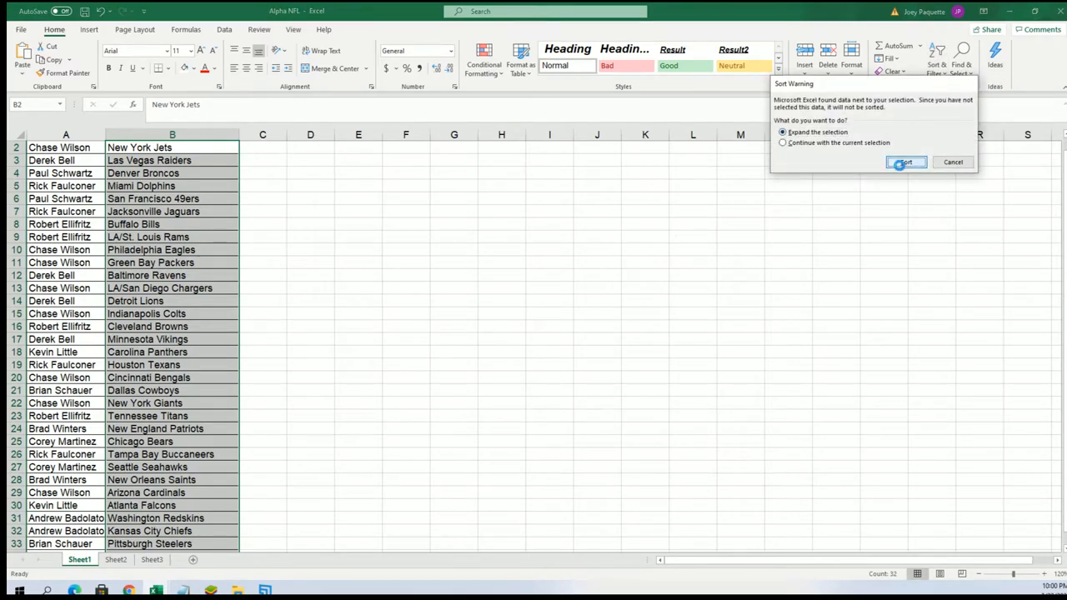
left_click(905, 162)
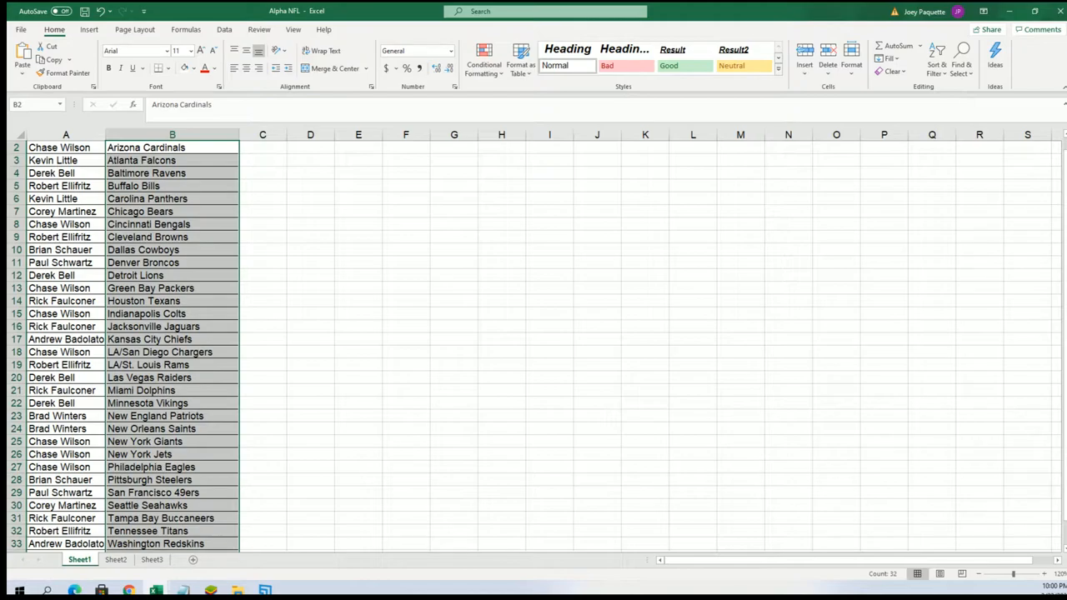